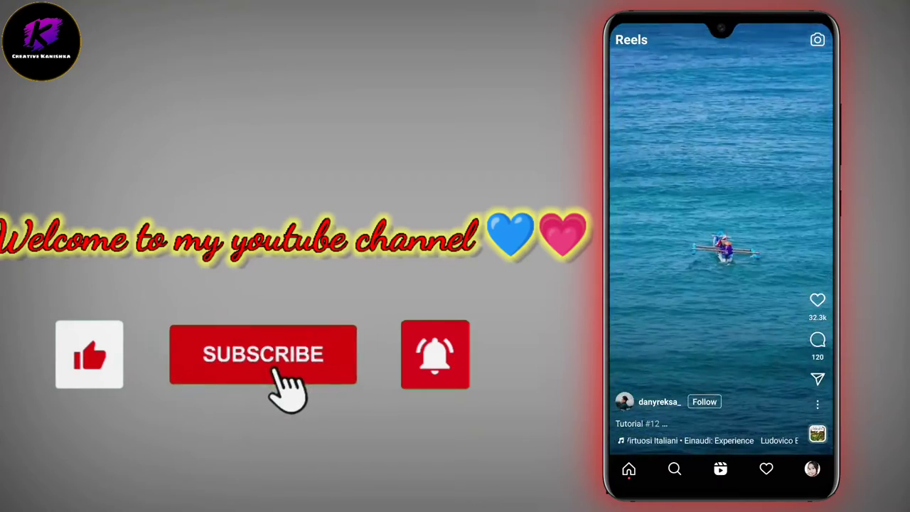
# Search the Play Store for 'vn appp' and open VN Video Editor
pyautogui.click(263, 354)
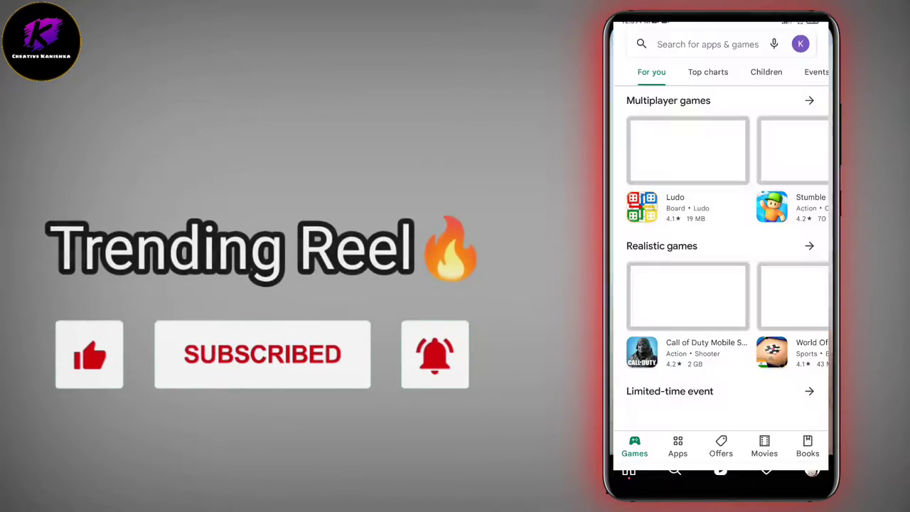
pyautogui.click(707, 43)
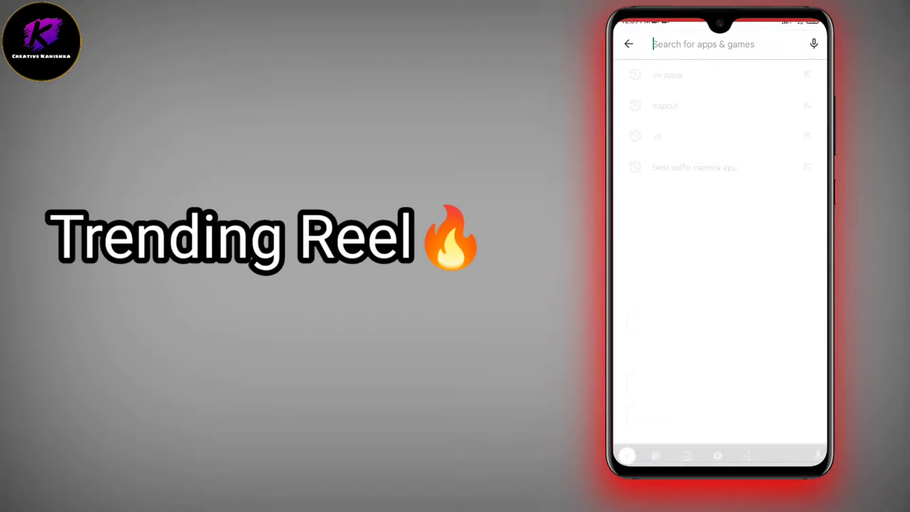
pyautogui.write('vn appp')
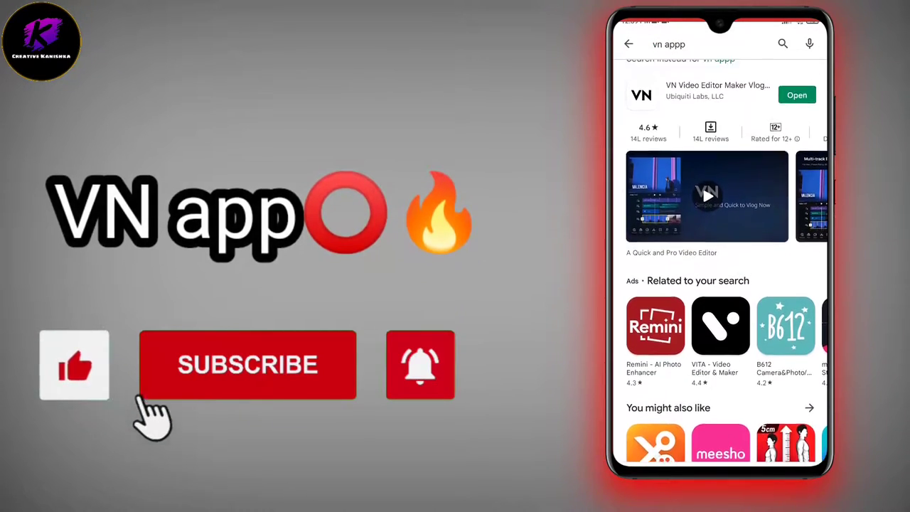
pyautogui.click(247, 365)
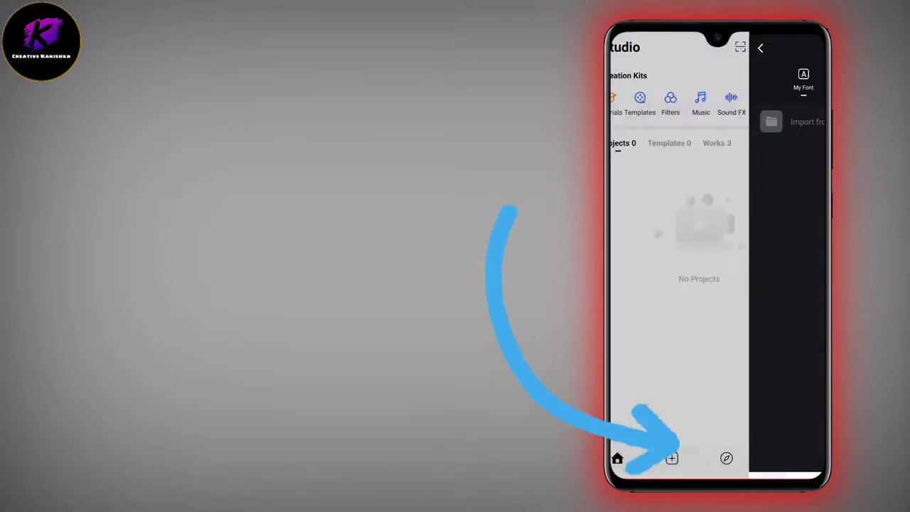
# Start a new project and import thirteen photos selected in order from the gallery
pyautogui.click(670, 458)
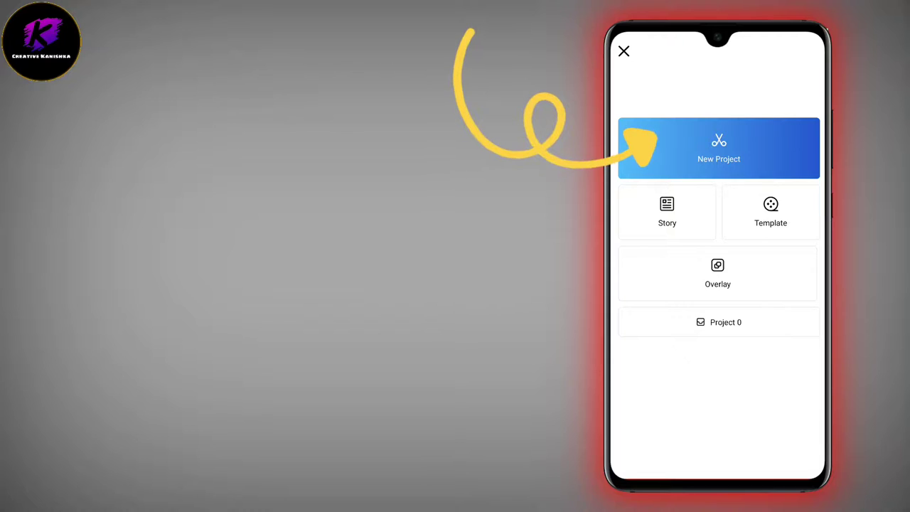
pyautogui.click(717, 148)
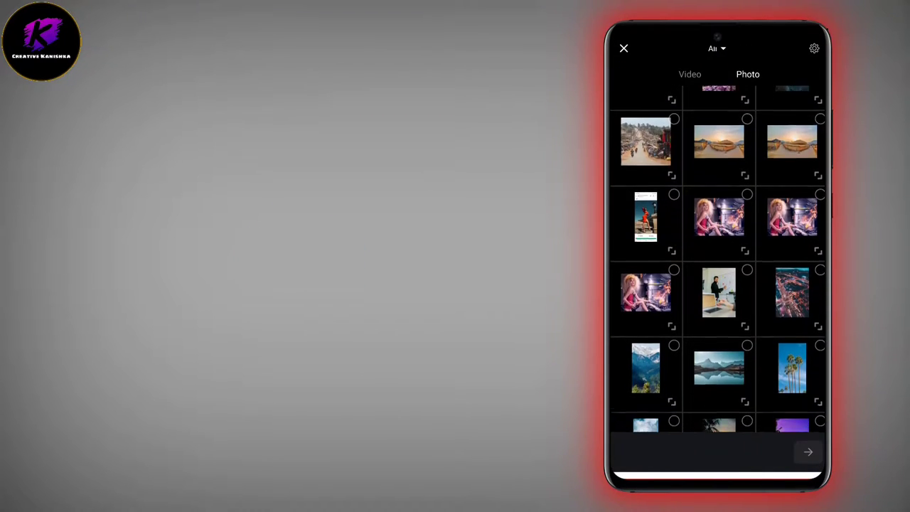
pyautogui.scroll(-3)
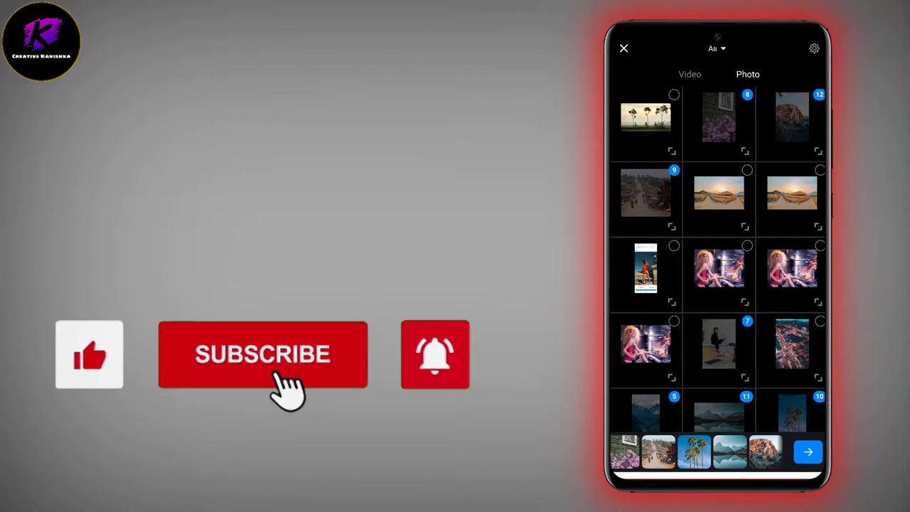
pyautogui.click(262, 354)
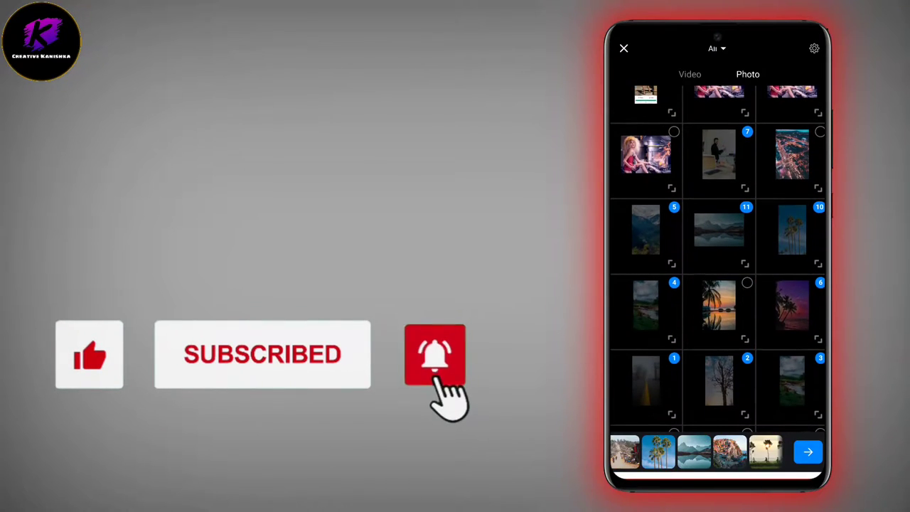
pyautogui.click(434, 354)
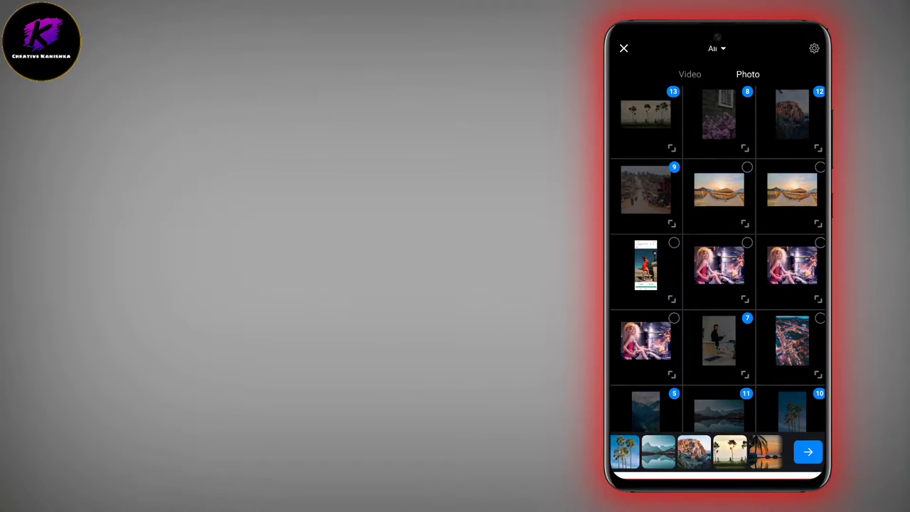
pyautogui.click(807, 451)
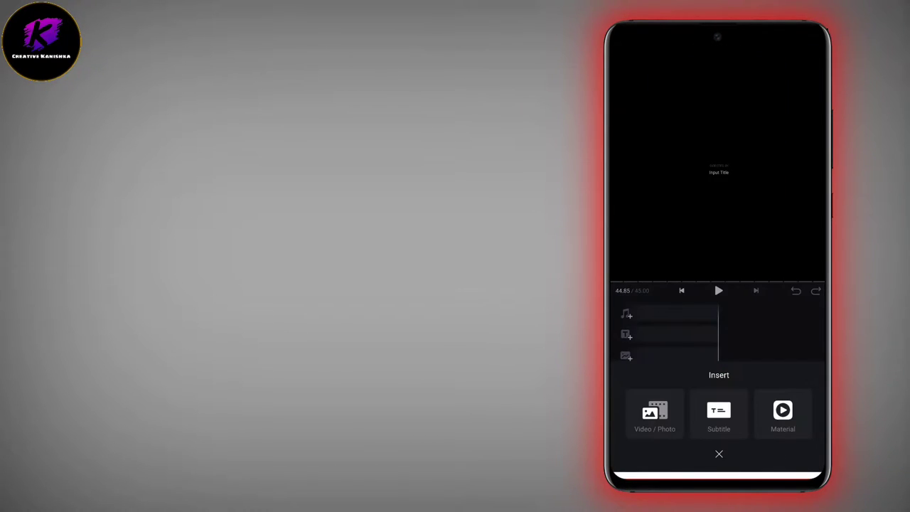
# Insert two more gallery photos into the project timeline
pyautogui.click(654, 415)
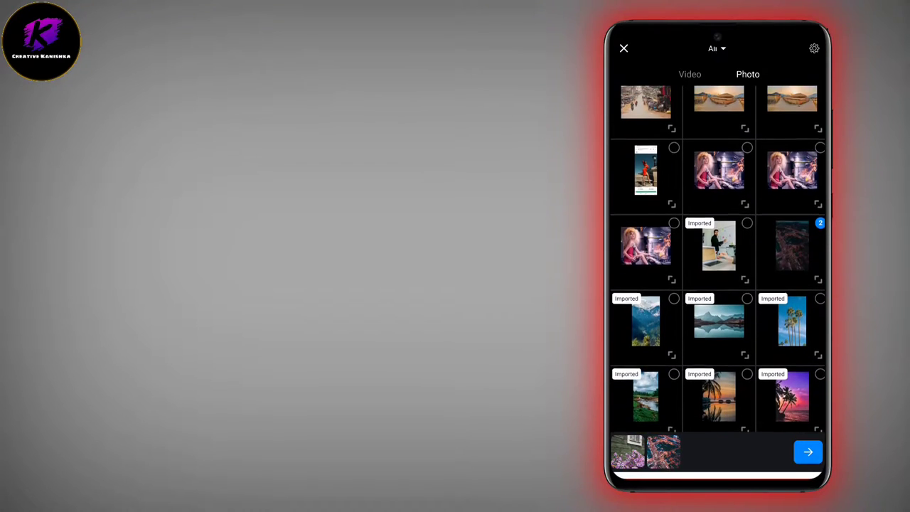
pyautogui.click(807, 451)
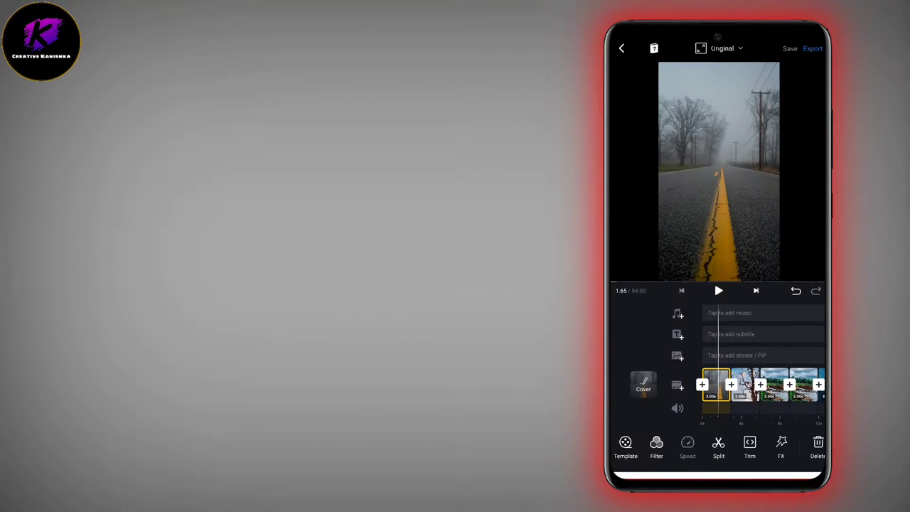
pyautogui.click(656, 446)
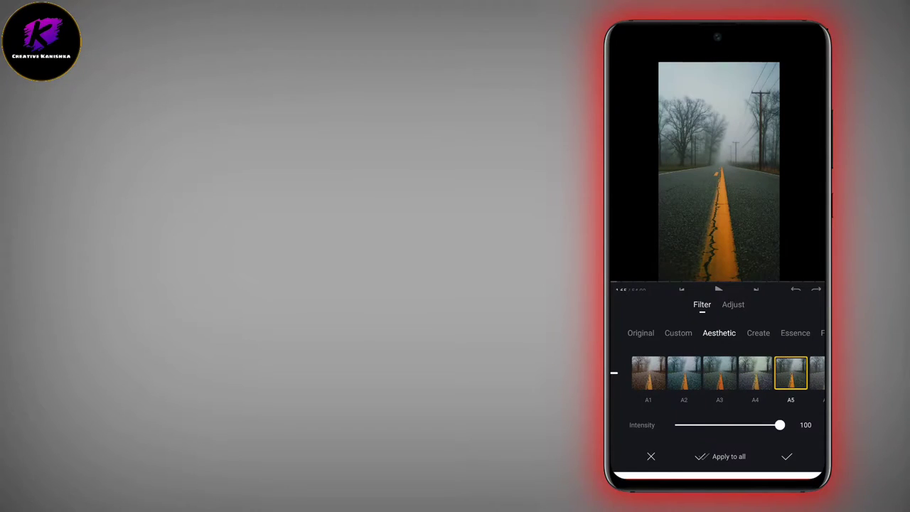
pyautogui.click(650, 333)
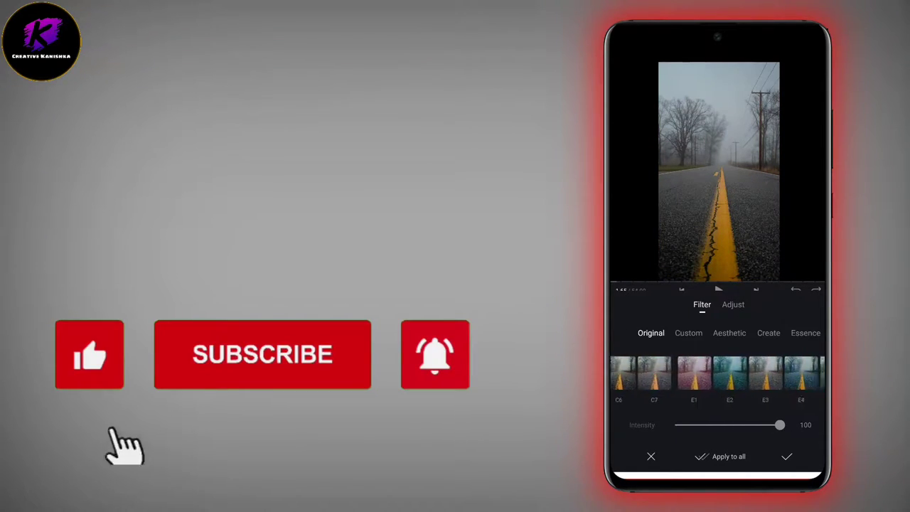
pyautogui.click(729, 333)
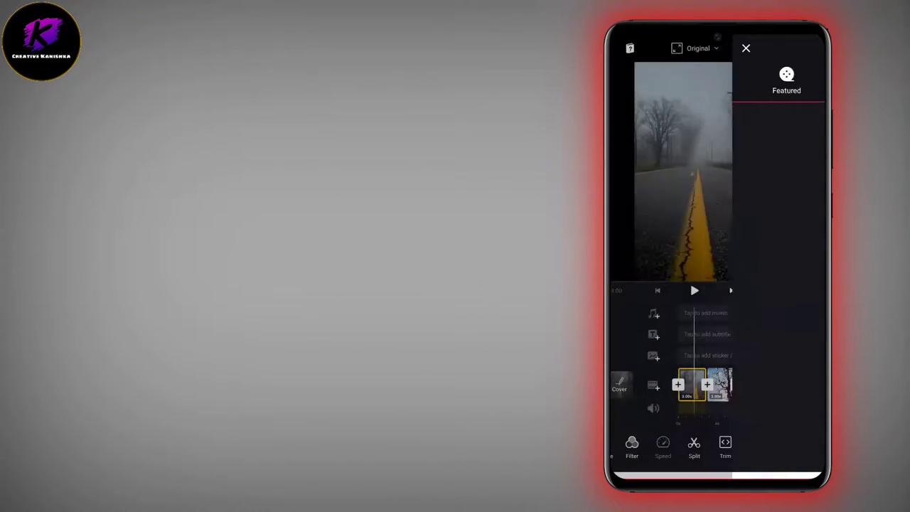
# Split the opening road clip at 1.65 s into 1.65 s and 1.35 s pieces
pyautogui.click(746, 49)
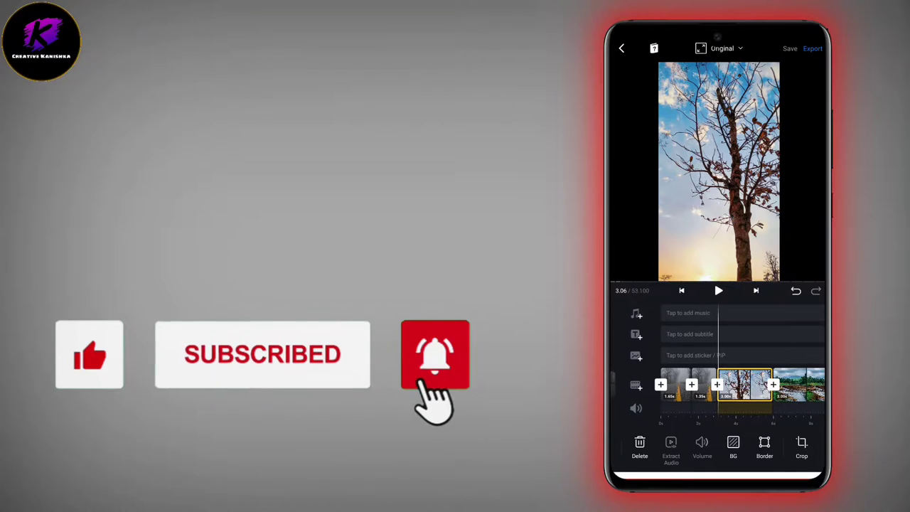
pyautogui.click(743, 384)
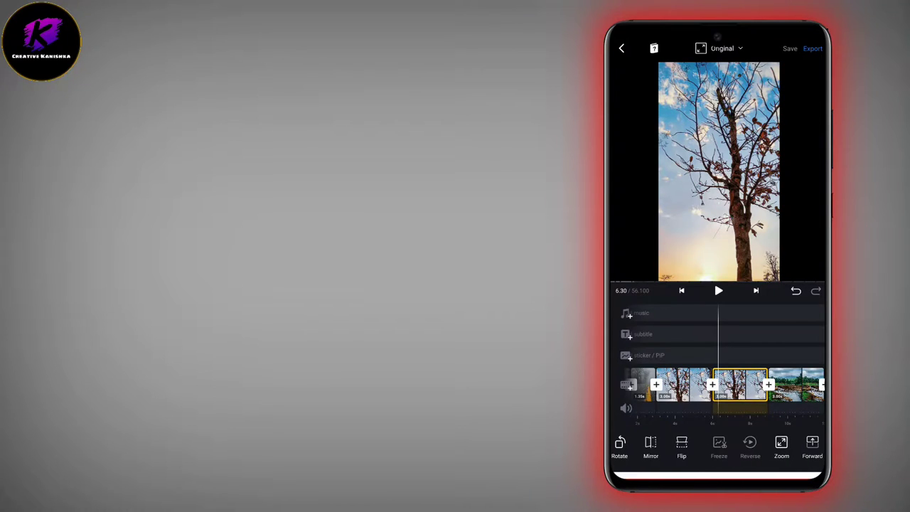
pyautogui.hscroll(-3)
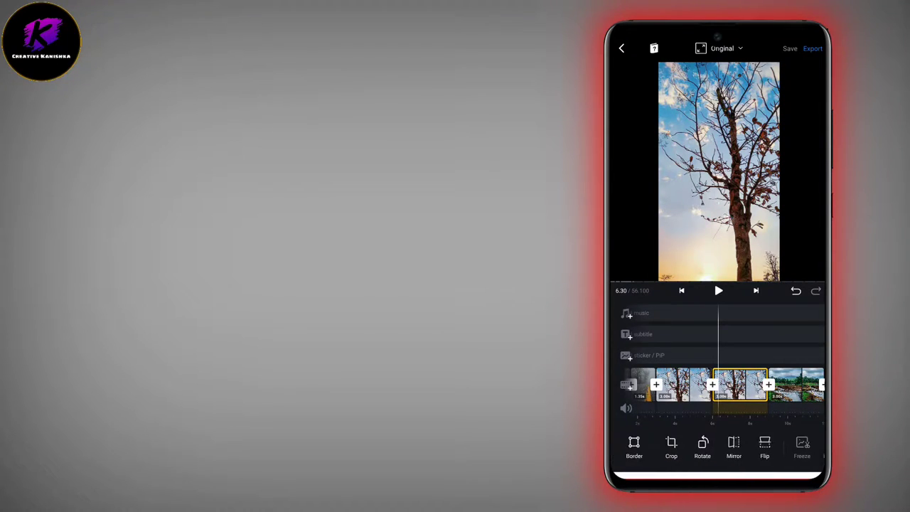
# Check the tree clip's Border settings, leaving the border width at 0
pyautogui.click(633, 448)
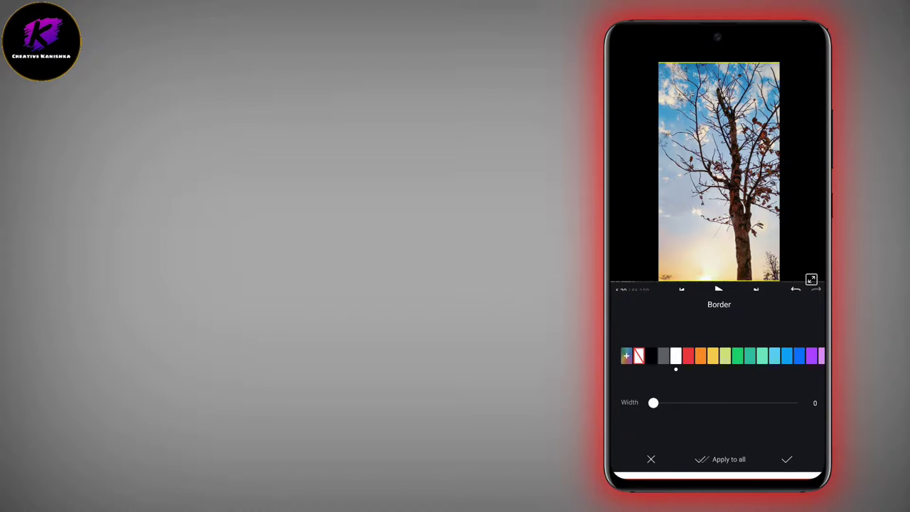
pyautogui.moveTo(653, 403); pyautogui.dragTo(680, 402)
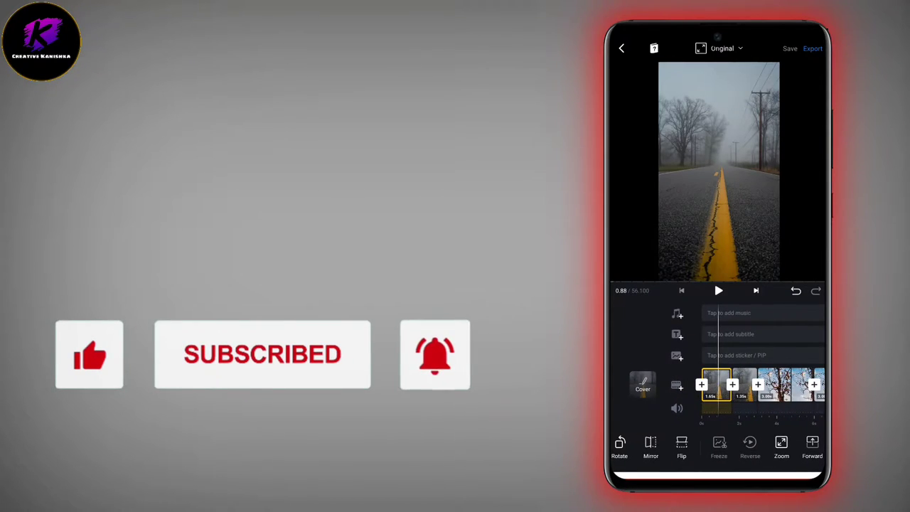
pyautogui.click(780, 444)
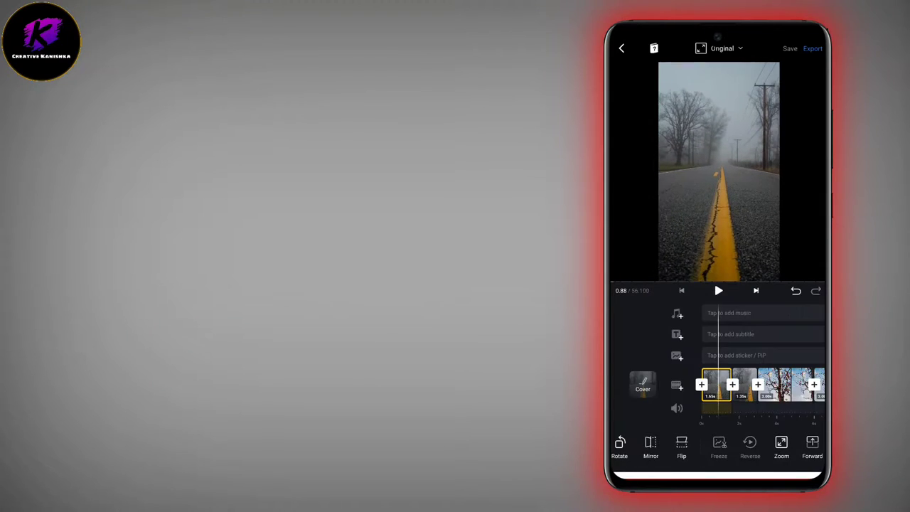
# Apply ZOOM OUT motion to the road, tree and mountain lake clips
pyautogui.click(780, 444)
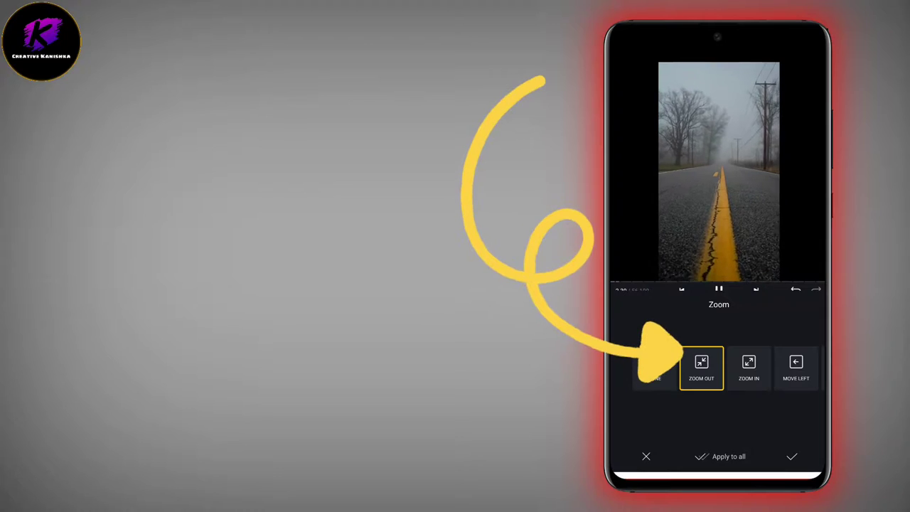
pyautogui.click(791, 455)
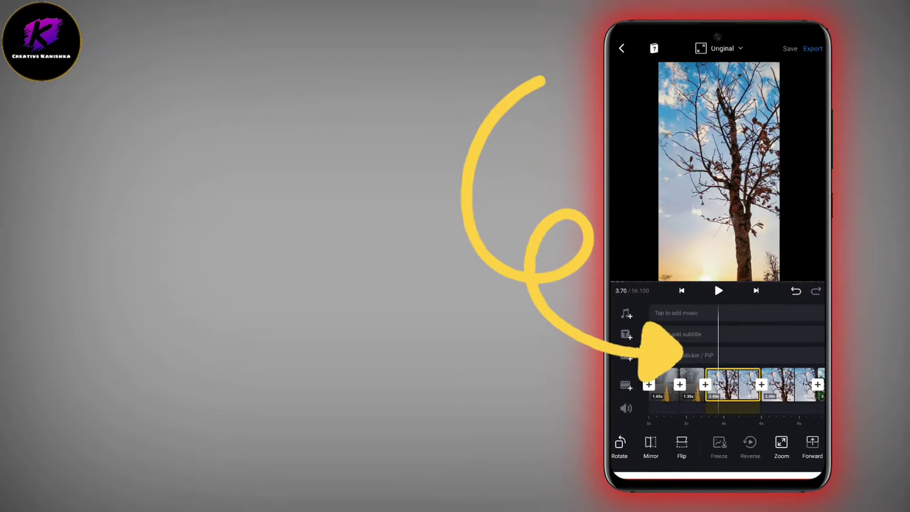
pyautogui.click(780, 446)
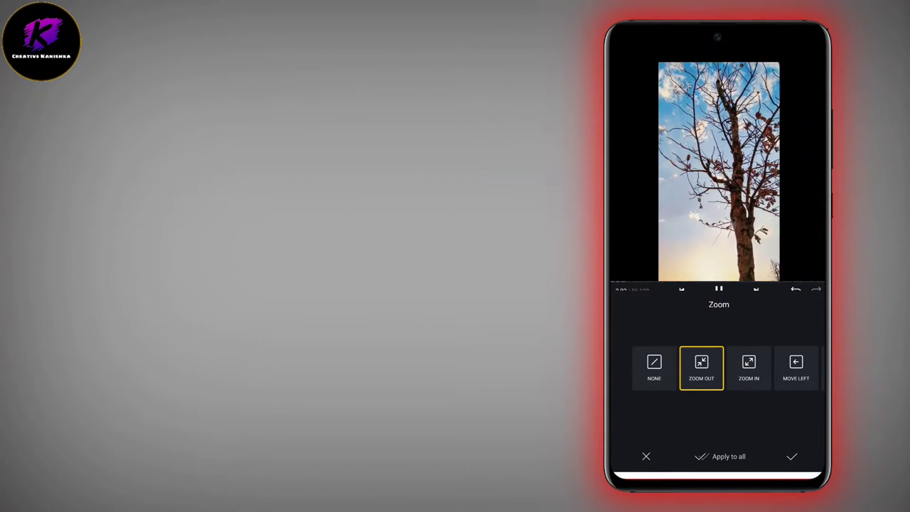
pyautogui.click(791, 456)
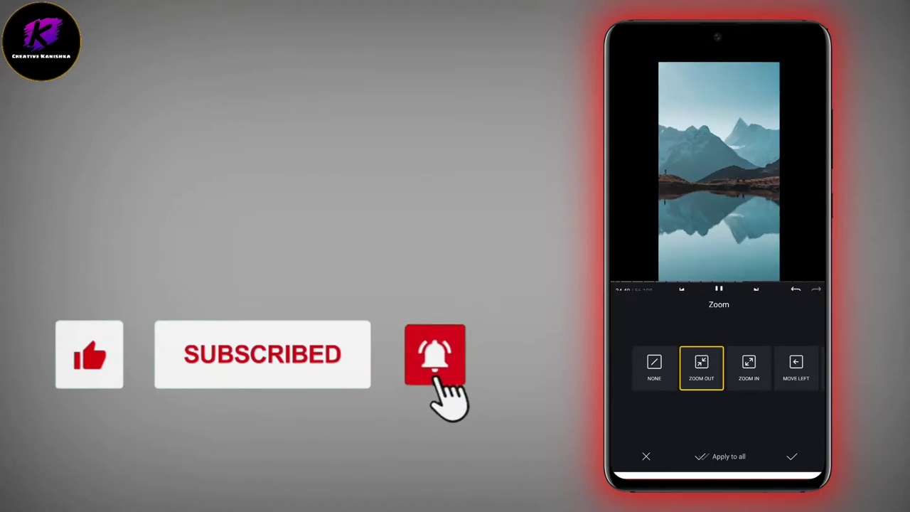
pyautogui.click(654, 367)
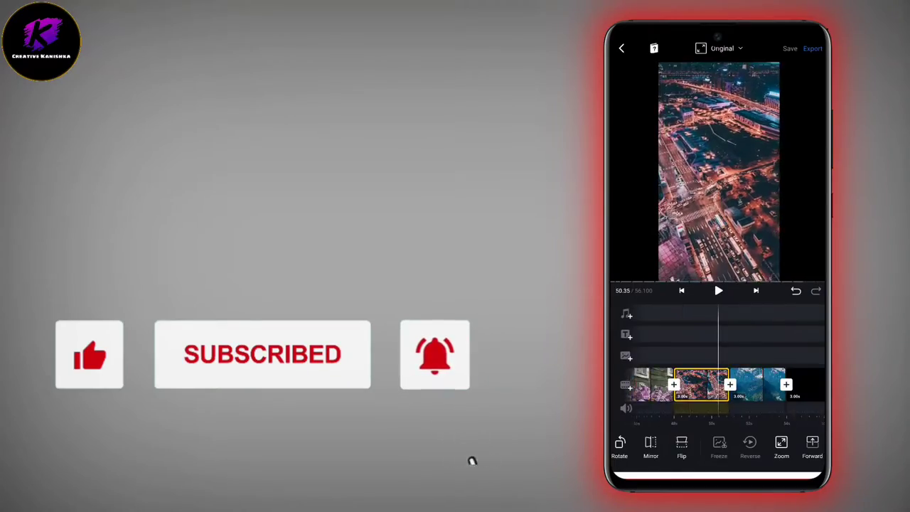
pyautogui.click(780, 446)
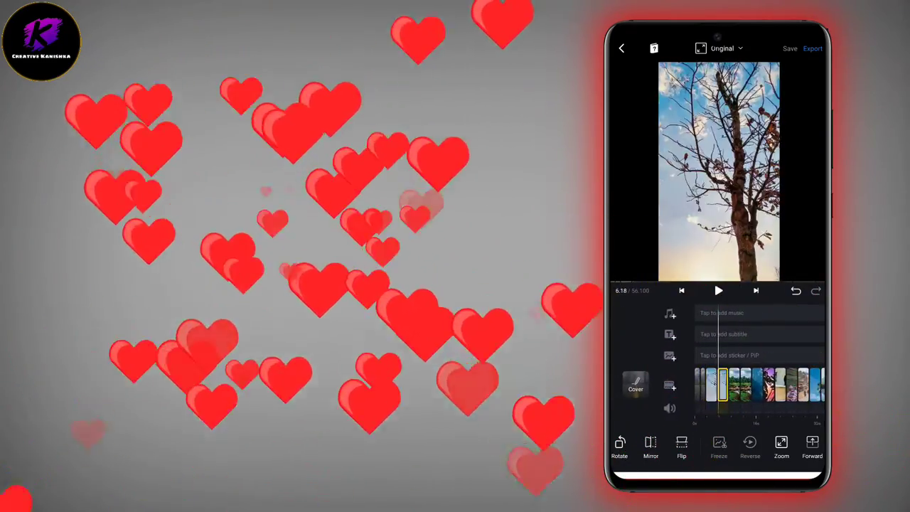
pyautogui.click(718, 290)
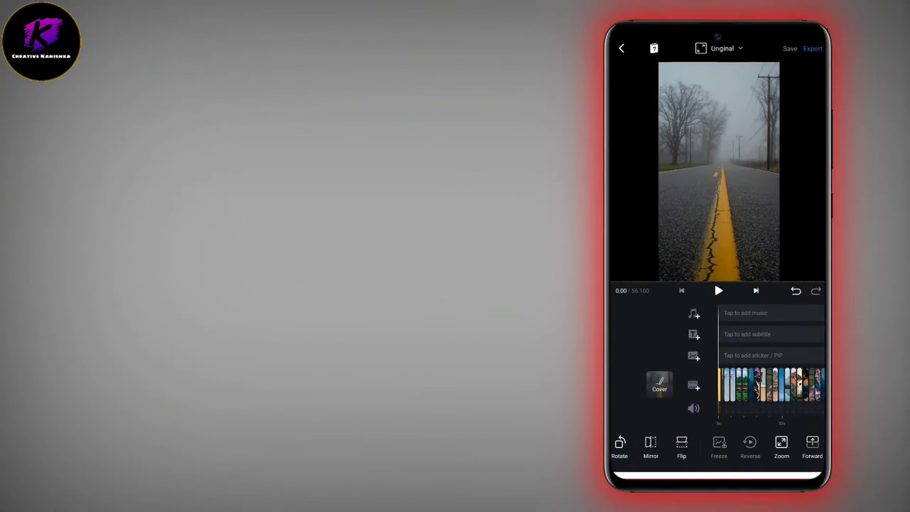
pyautogui.click(717, 290)
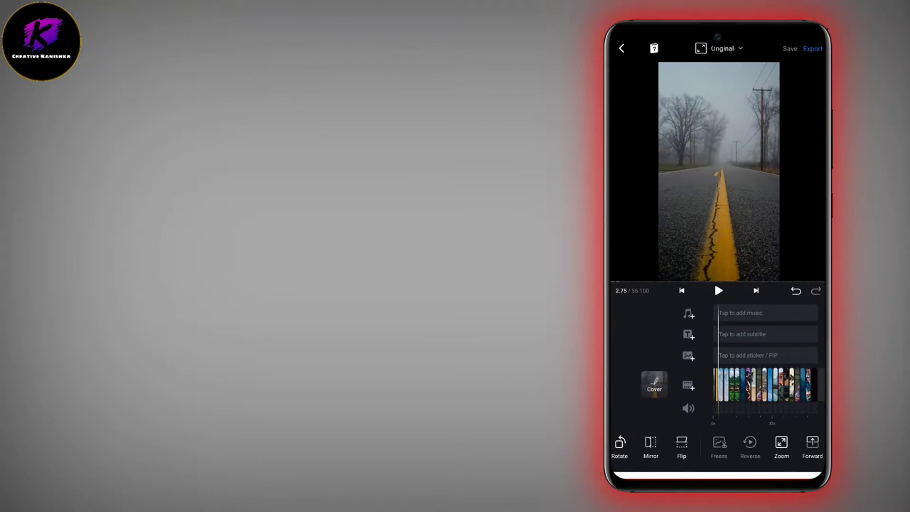
pyautogui.moveTo(753, 386); pyautogui.dragTo(725, 386)
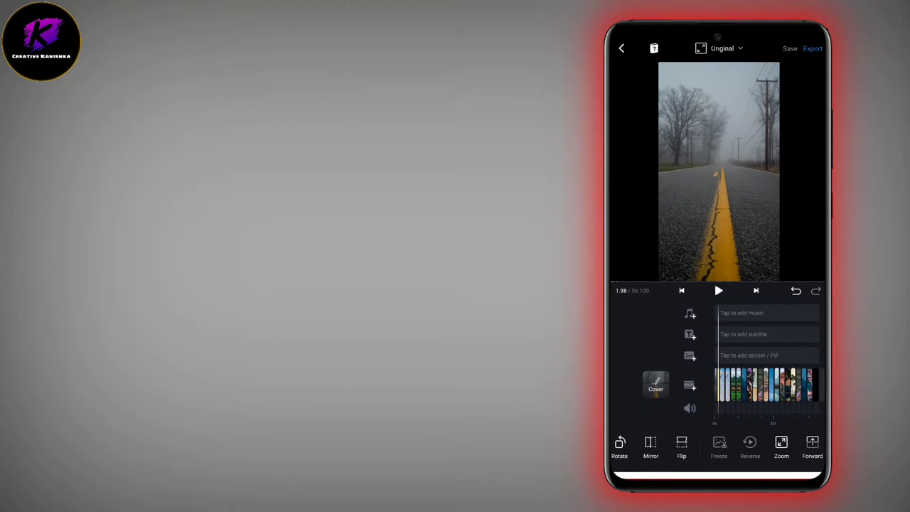
# Browse the Cartoon and Funny sound effects, then leave the effects library
pyautogui.click(689, 312)
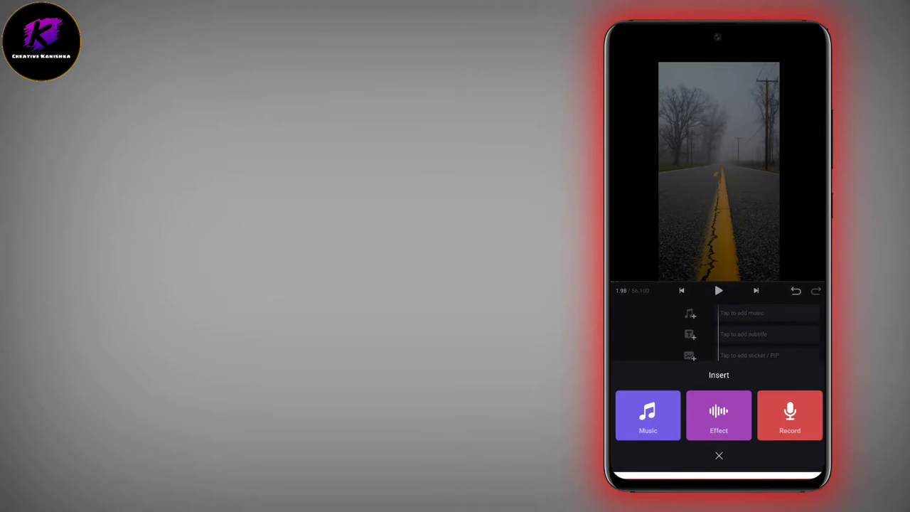
pyautogui.click(718, 415)
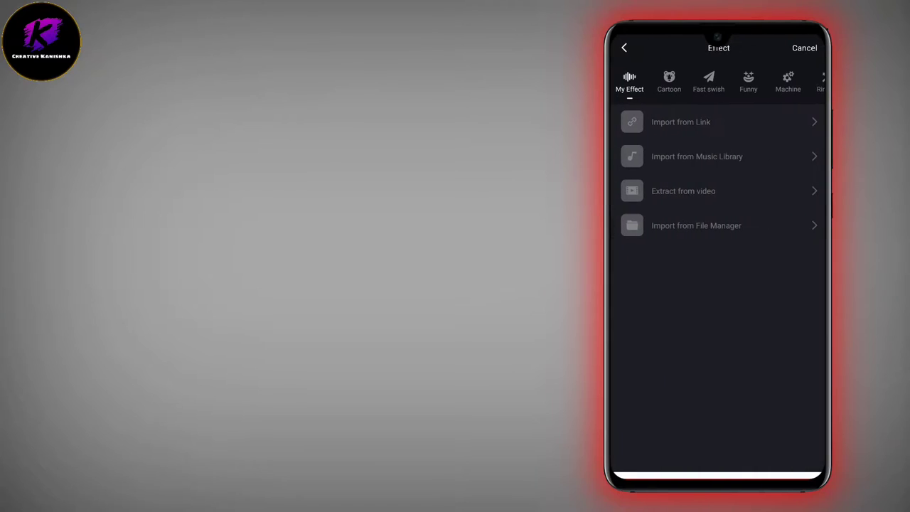
pyautogui.click(668, 80)
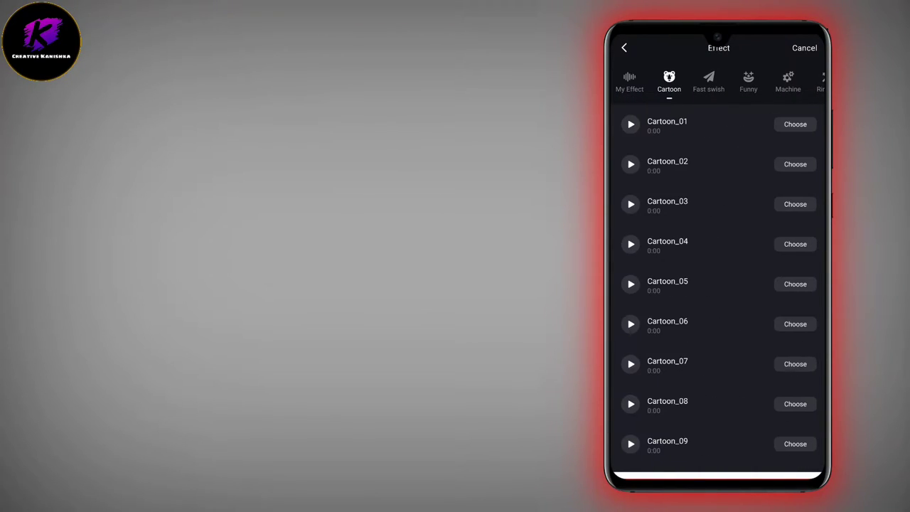
pyautogui.click(748, 80)
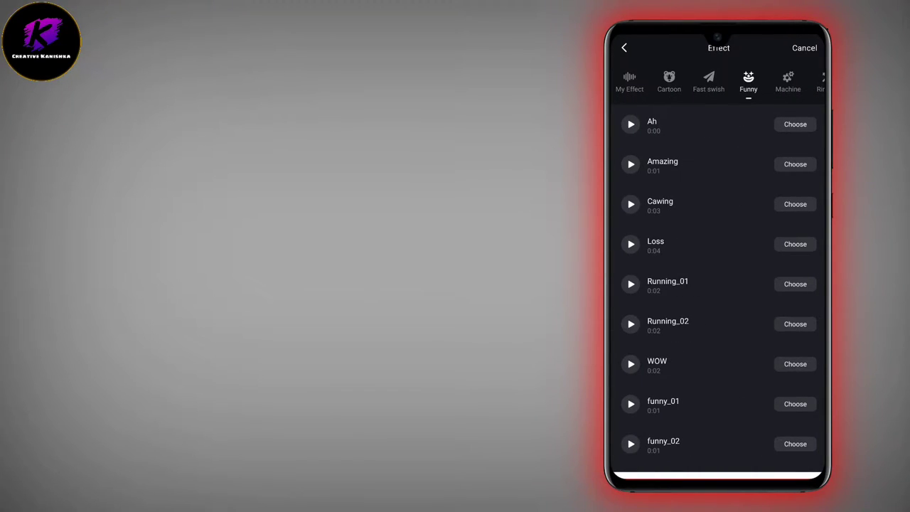
pyautogui.click(668, 80)
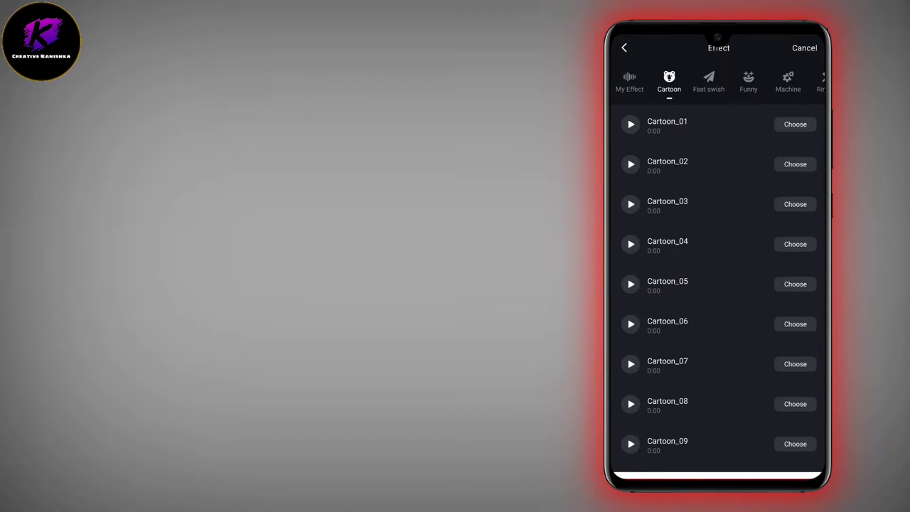
pyautogui.click(628, 80)
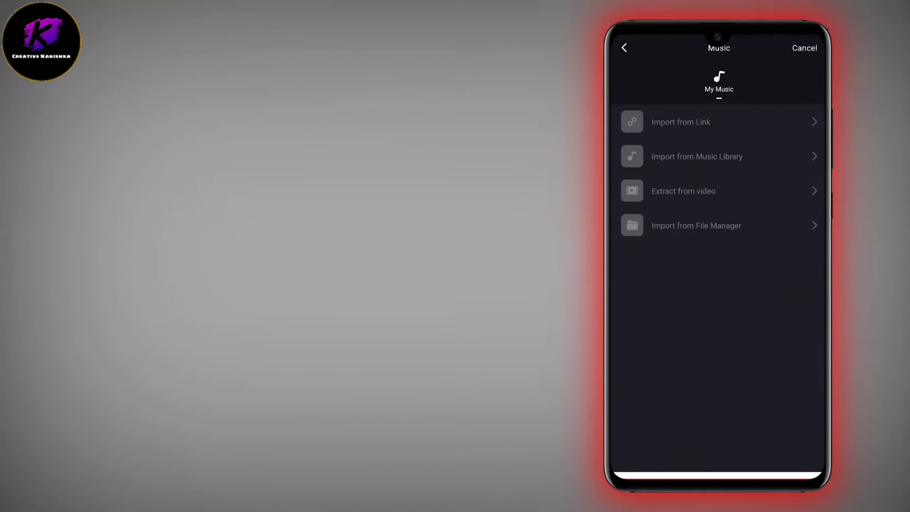
# Preview the Vaance & Deerock track from My Music and add it to the slideshow
pyautogui.click(696, 156)
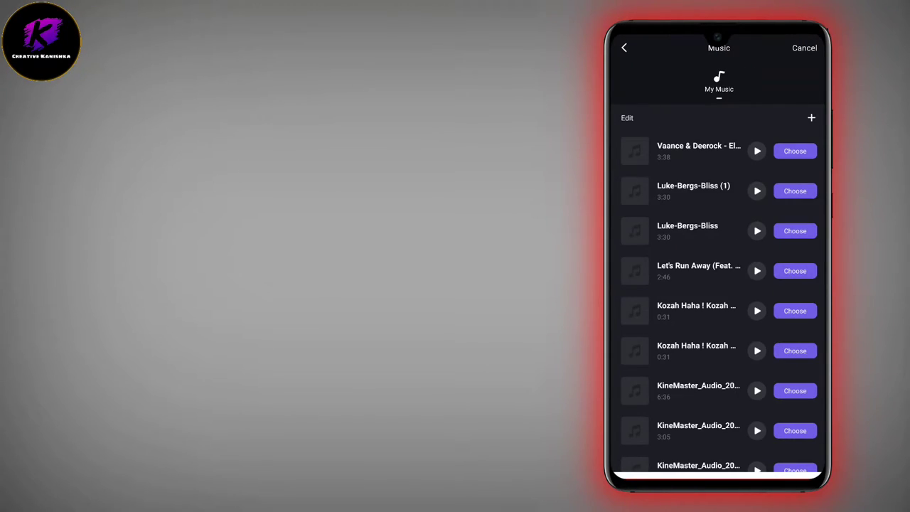
pyautogui.click(756, 150)
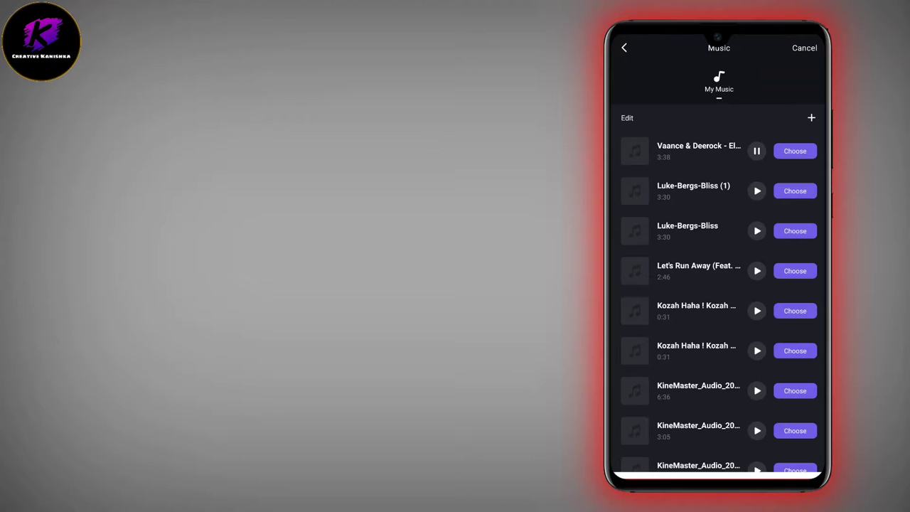
pyautogui.click(795, 150)
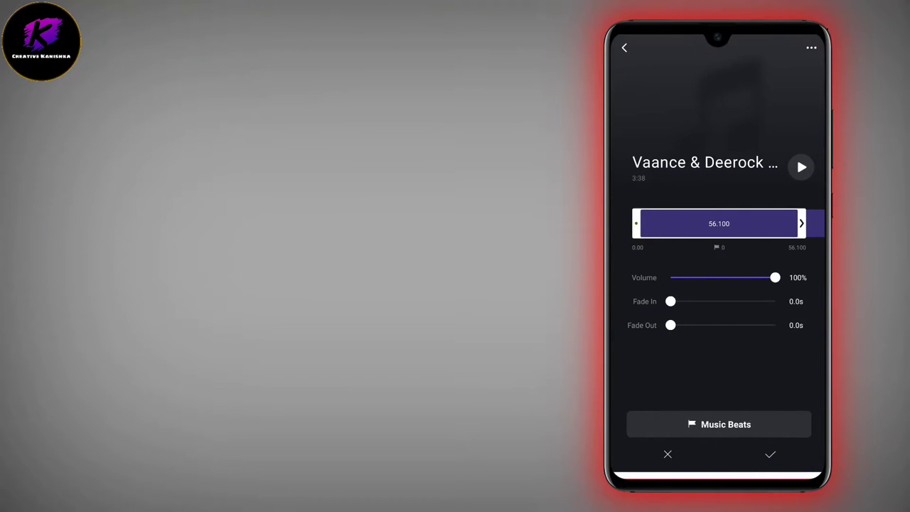
pyautogui.click(801, 167)
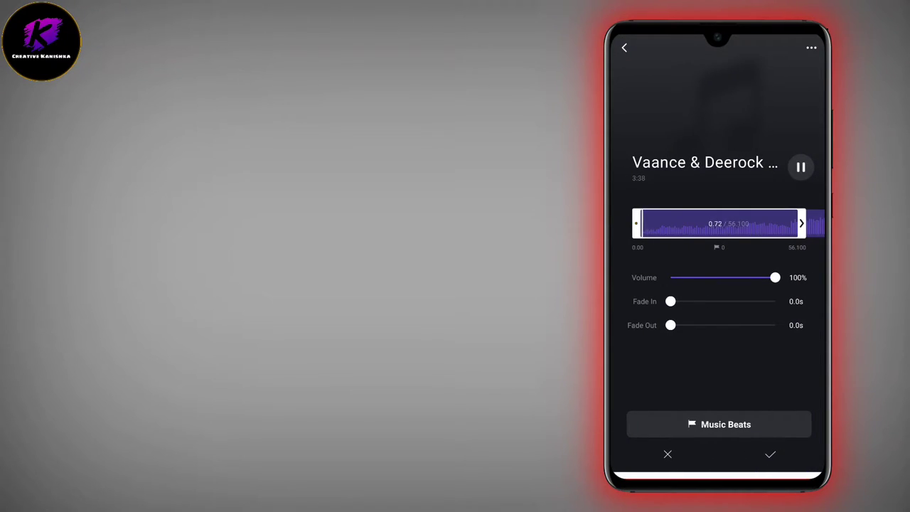
pyautogui.click(769, 454)
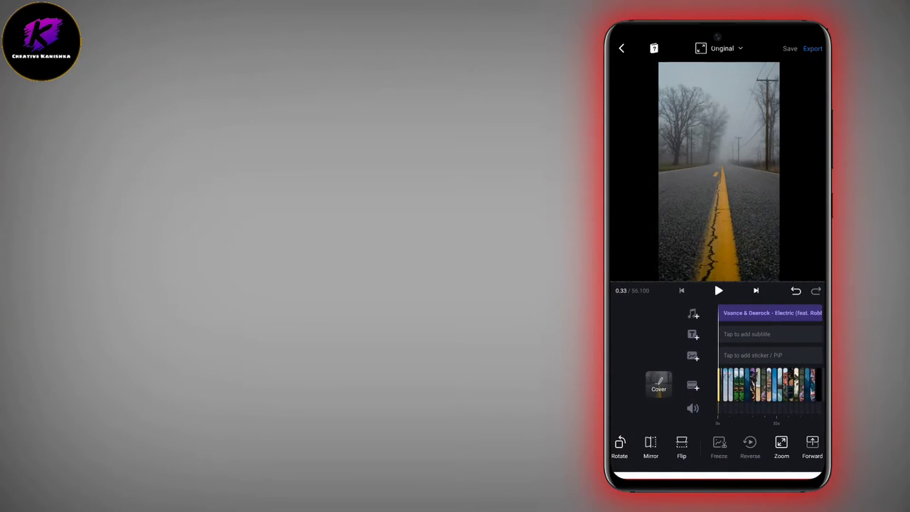
# Open the duration editor on clip 4 of 20, the 3.00 s tree photo
pyautogui.click(718, 290)
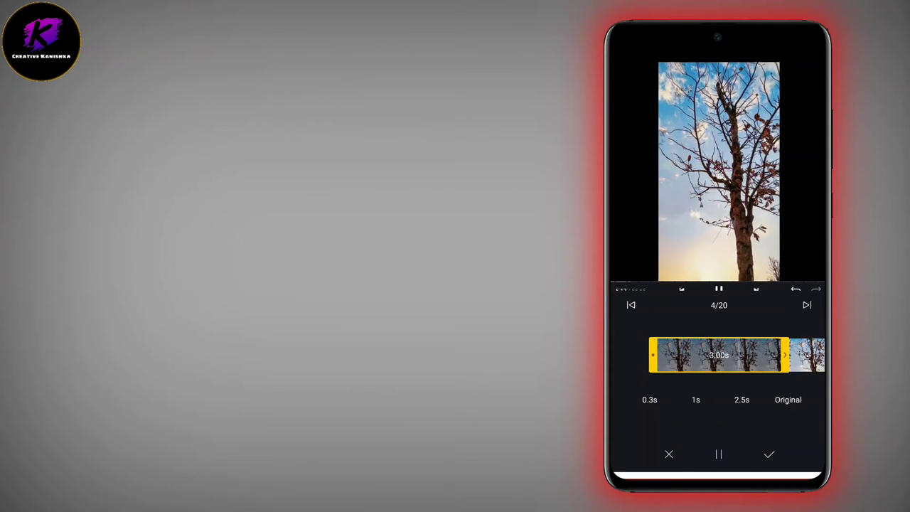
# Close the duration editor, returning to the 52.95 s timeline
pyautogui.click(769, 454)
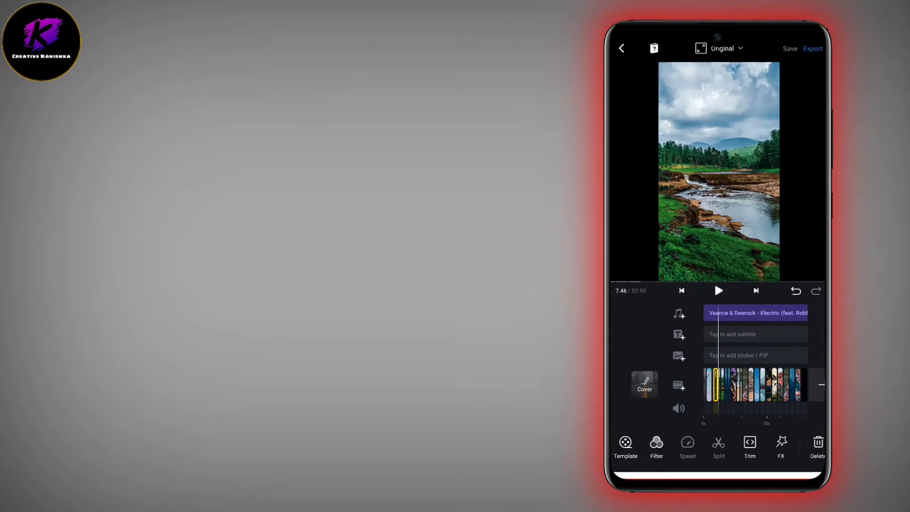
pyautogui.click(718, 290)
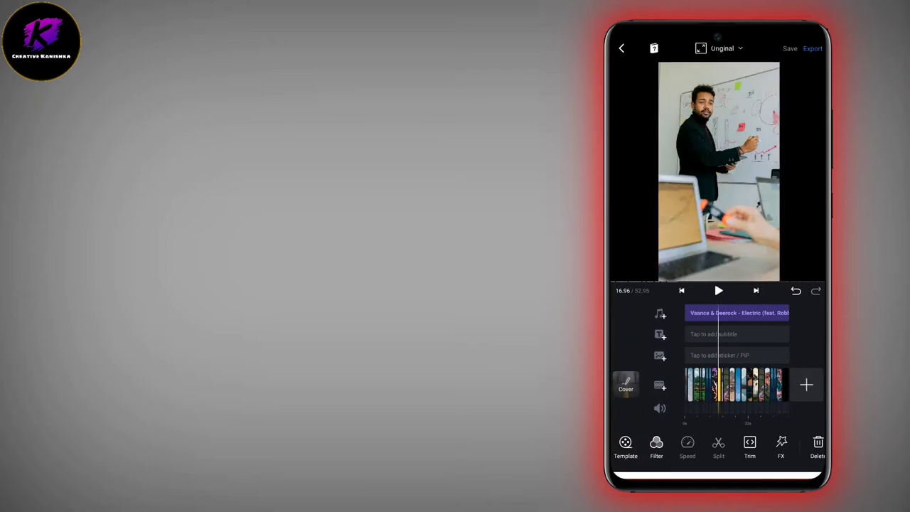
pyautogui.click(717, 290)
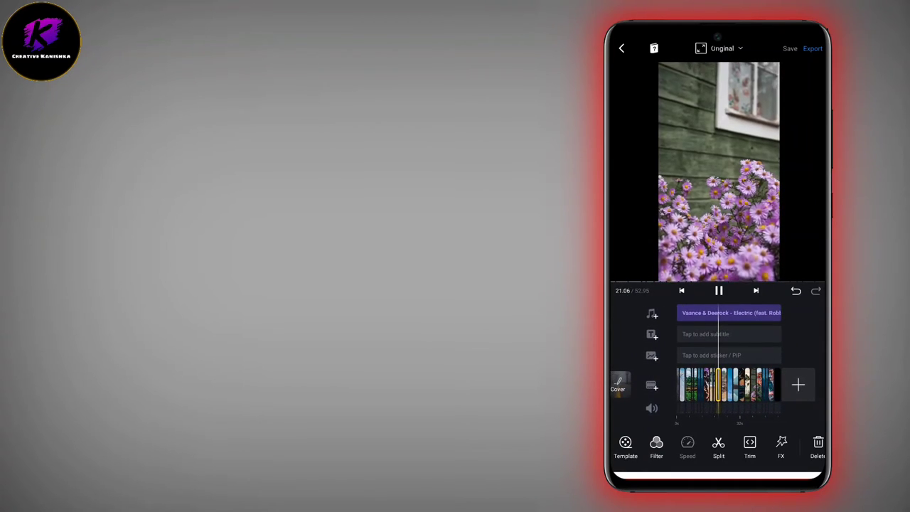
# Dismiss the cover settings and set many clips to 0.3 s, shortening the slideshow to 33.97 s
pyautogui.click(617, 384)
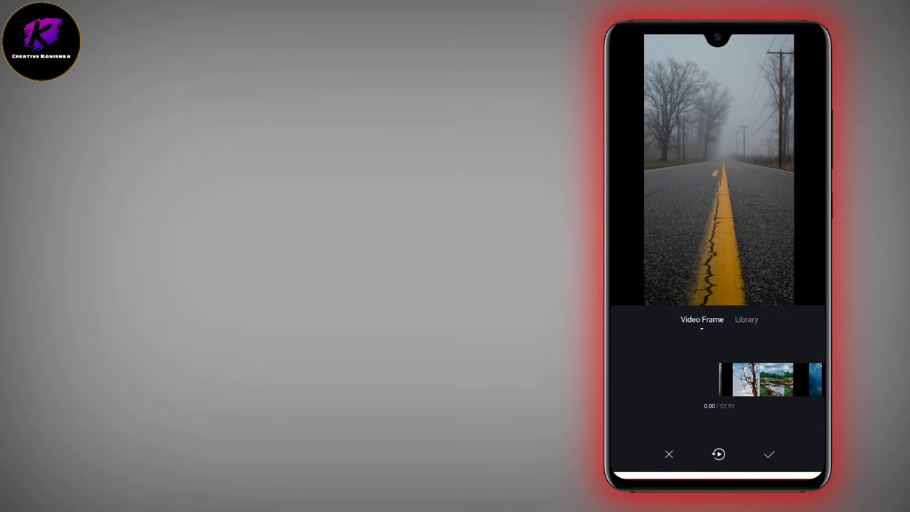
pyautogui.click(768, 454)
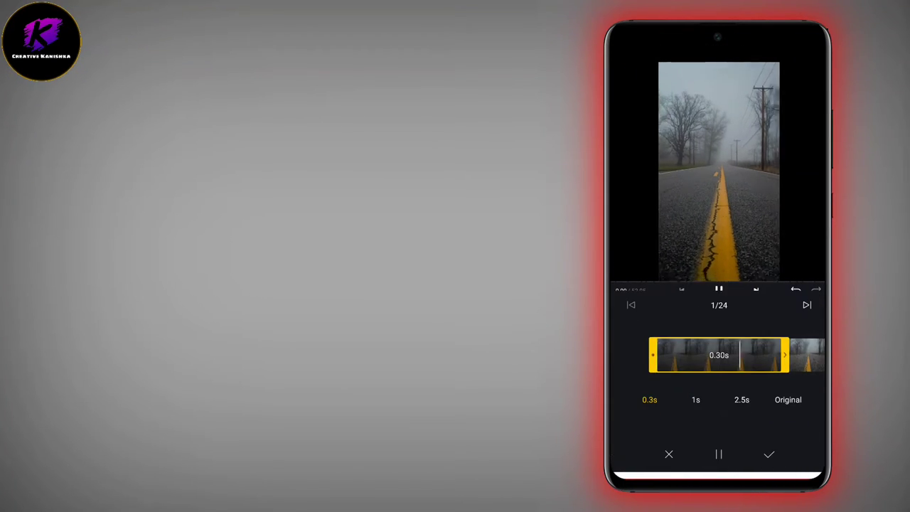
pyautogui.click(768, 454)
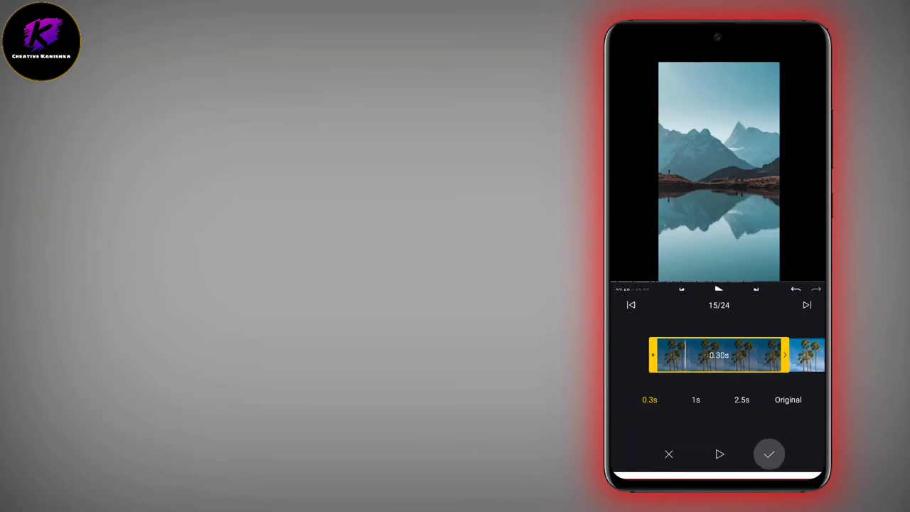
pyautogui.click(718, 454)
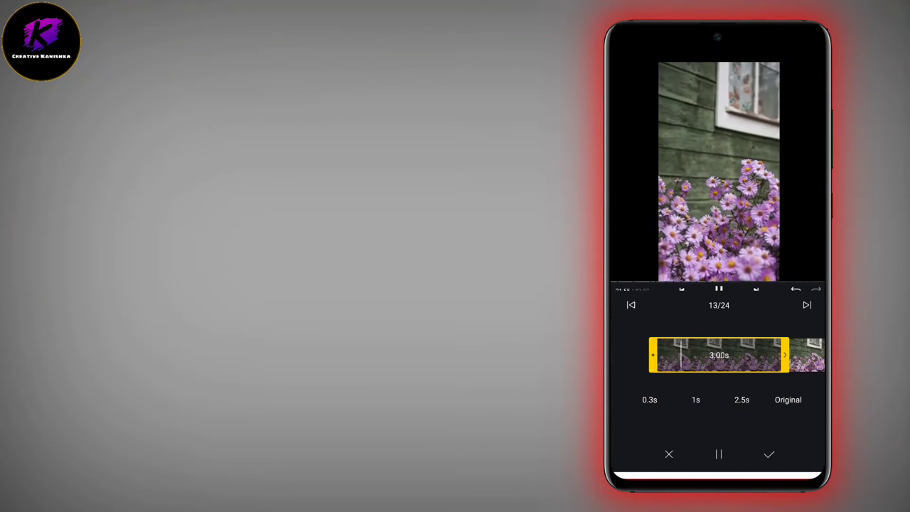
pyautogui.click(768, 454)
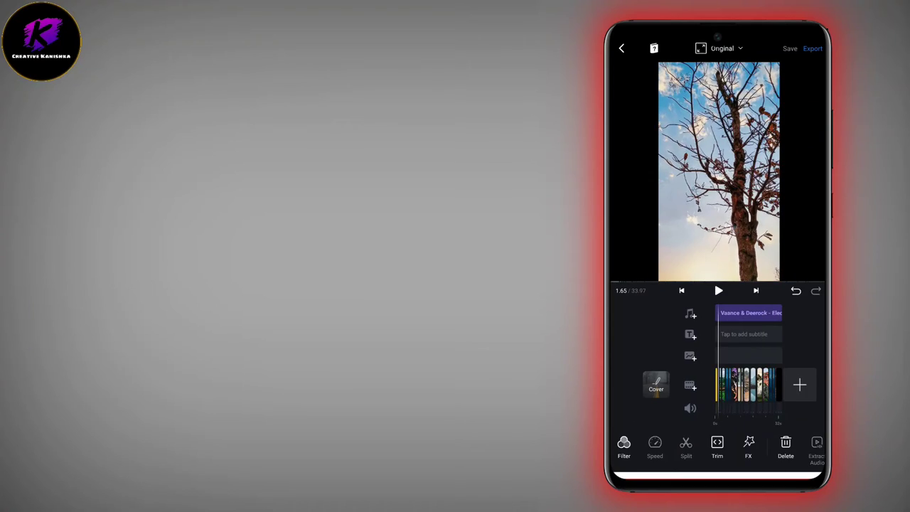
# Recheck the clip durations, then start exporting the slideshow from Export Settings
pyautogui.click(717, 290)
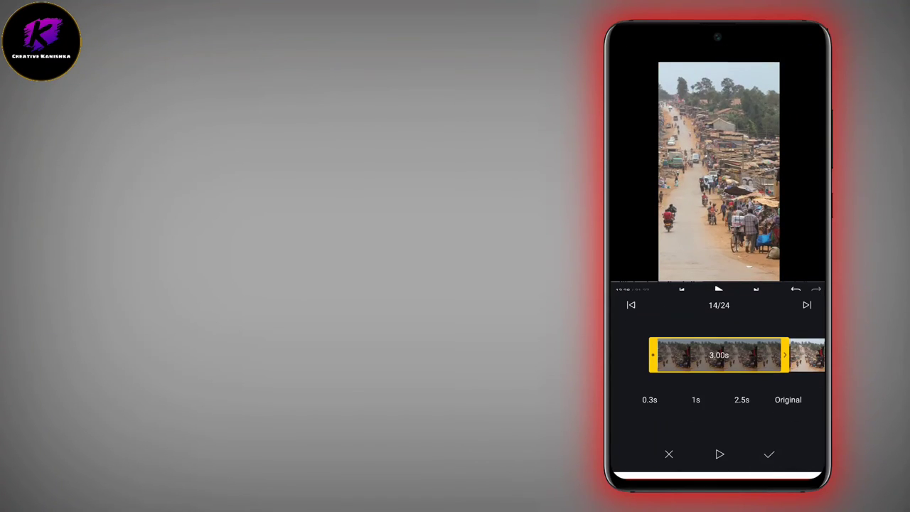
pyautogui.click(768, 454)
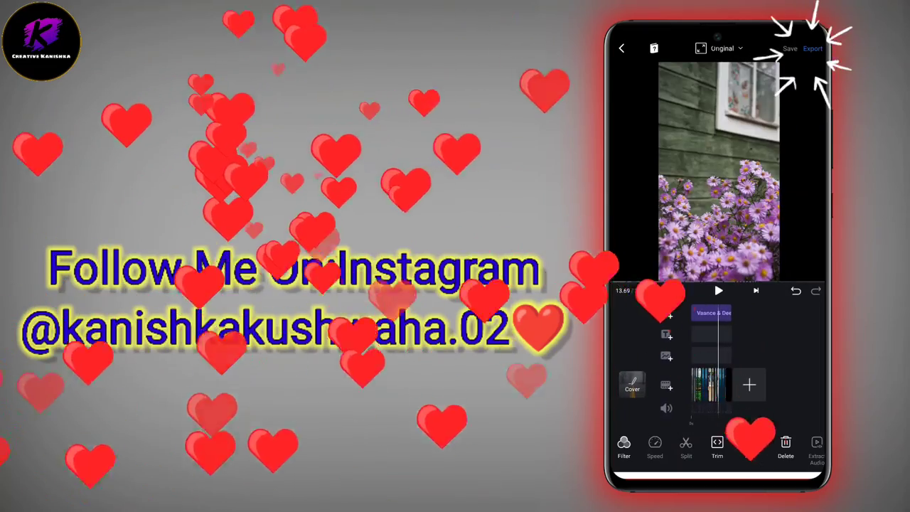
pyautogui.click(811, 49)
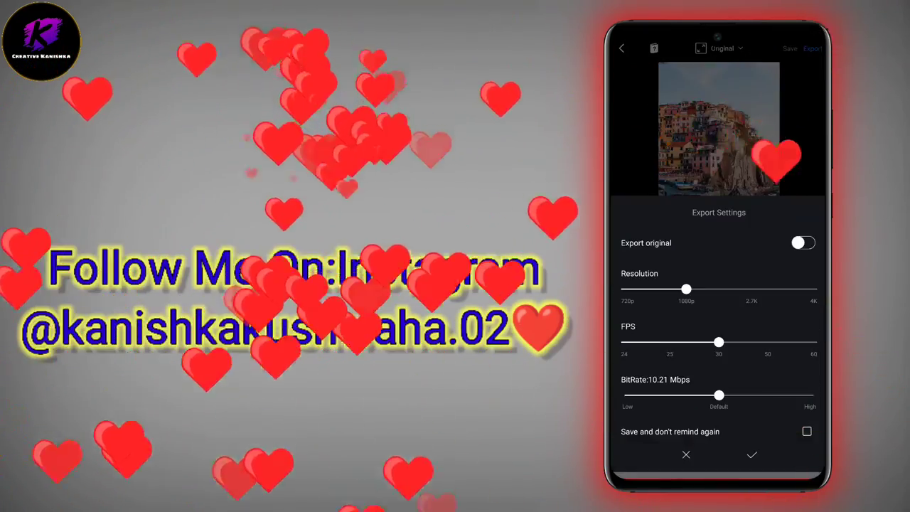
pyautogui.click(751, 455)
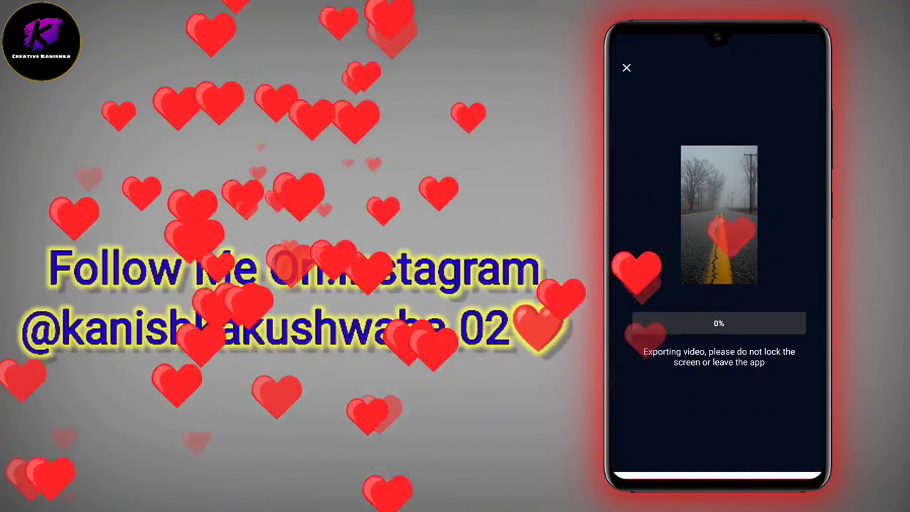